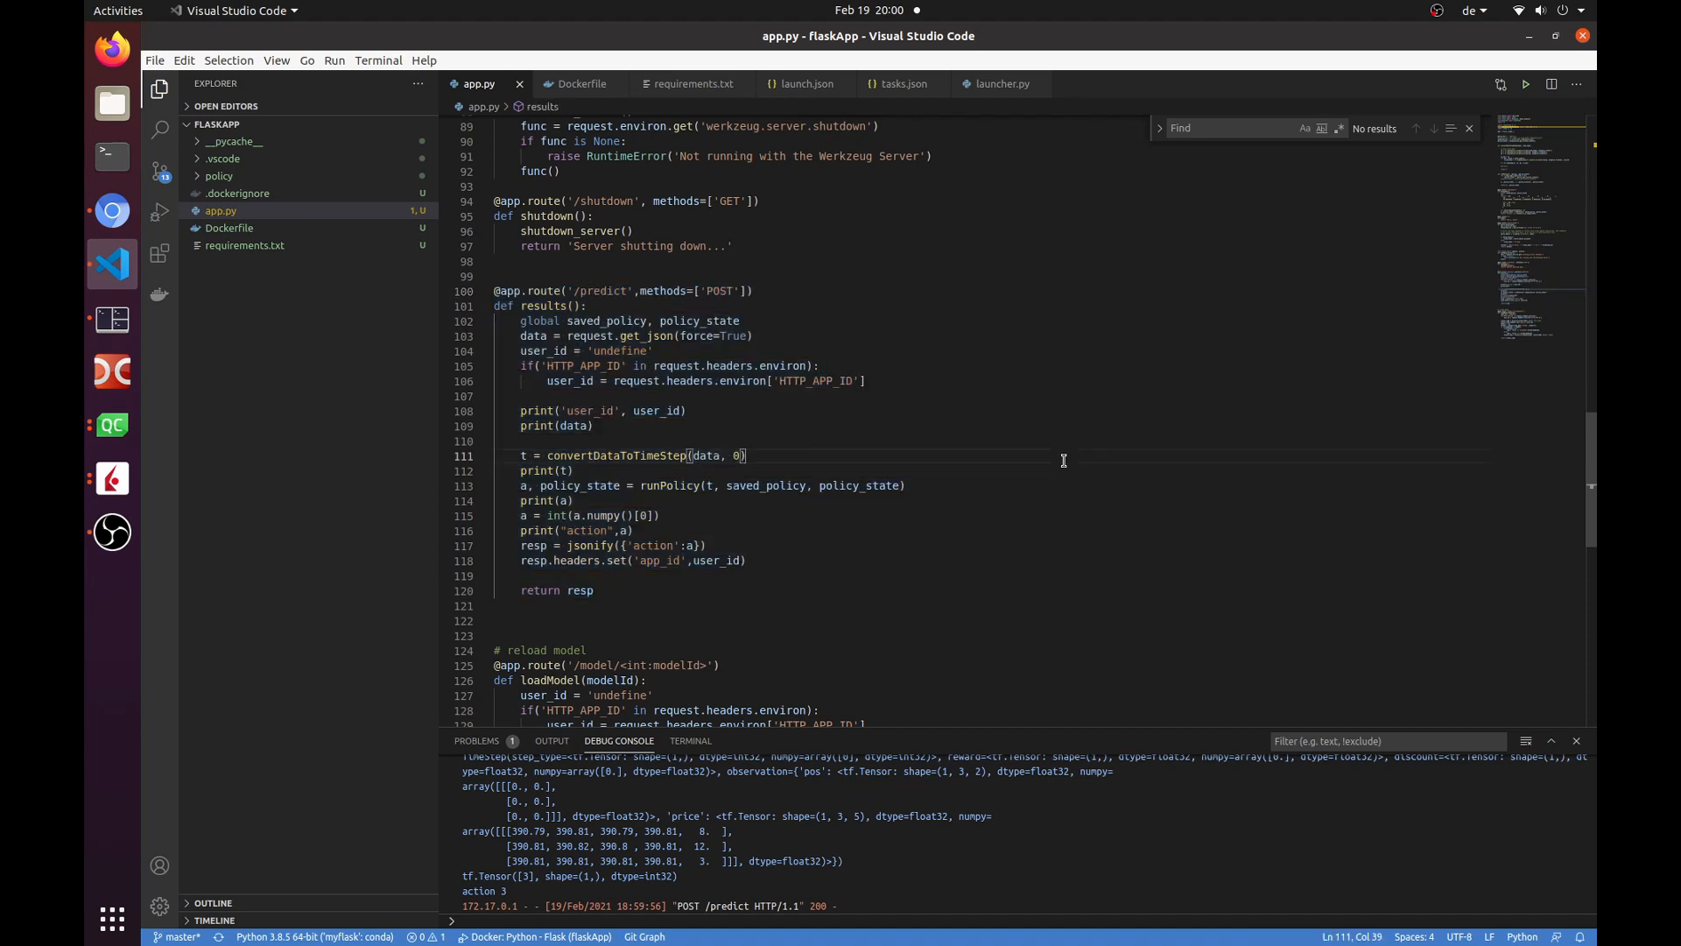
{"action": "mouse_move", "coordinate": [160, 212]}
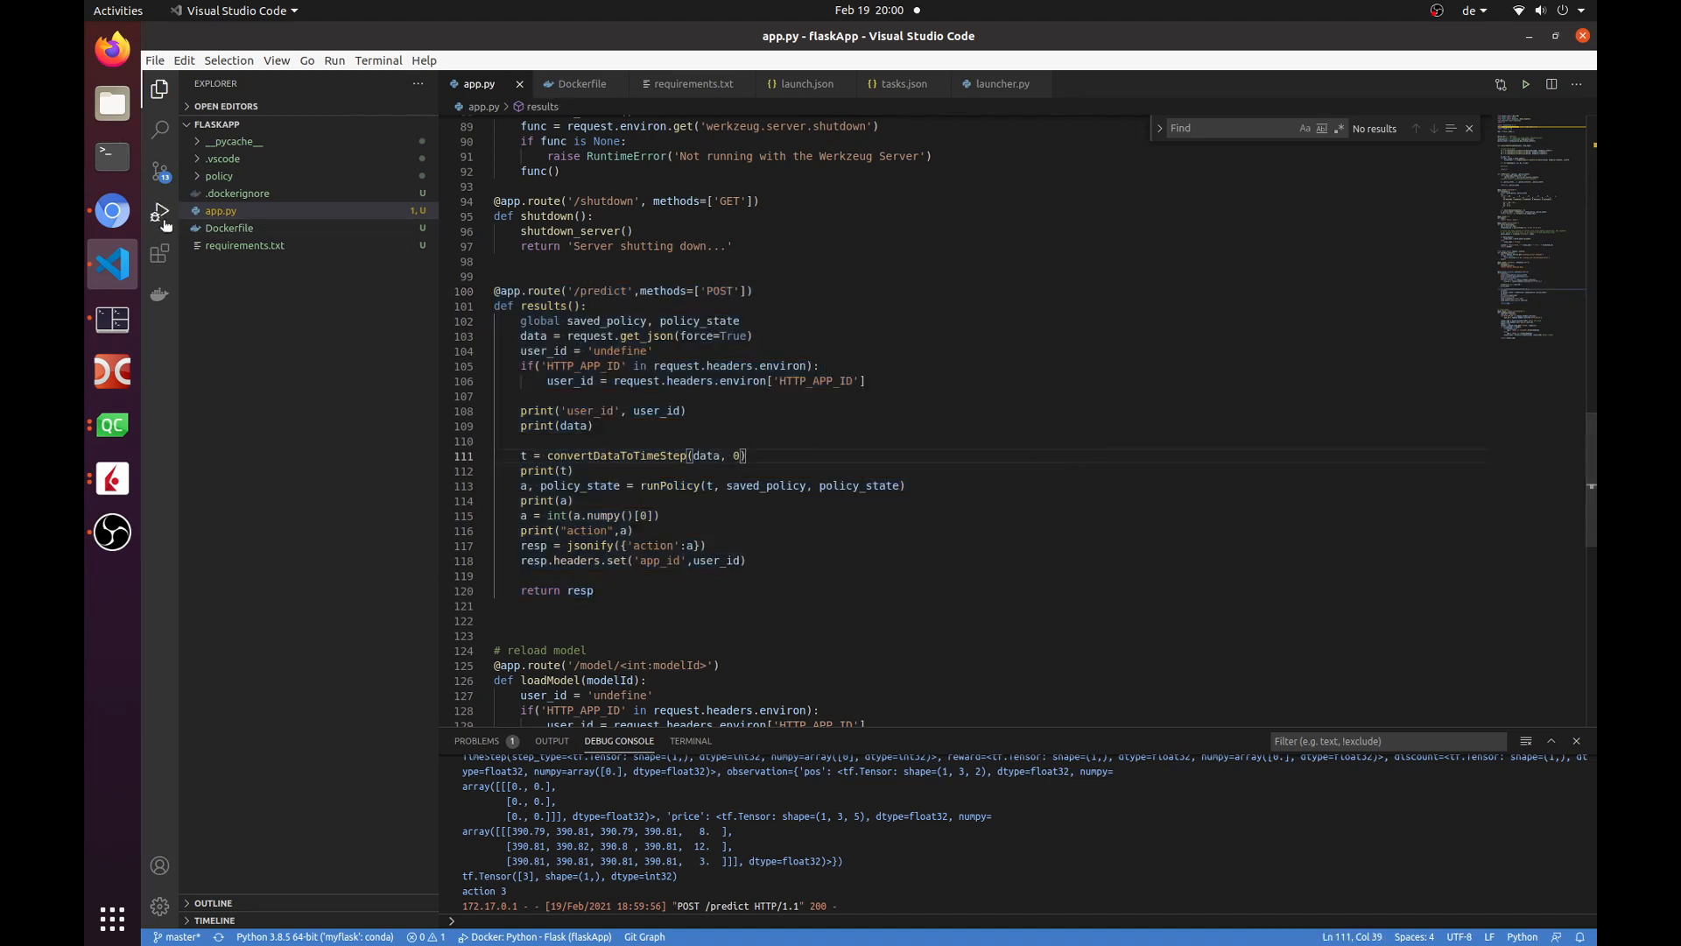
Start the 'Docker: Python - Flask' configuration to run the Flask app container in debug mode
{"action": "left_click", "coordinate": [159, 212]}
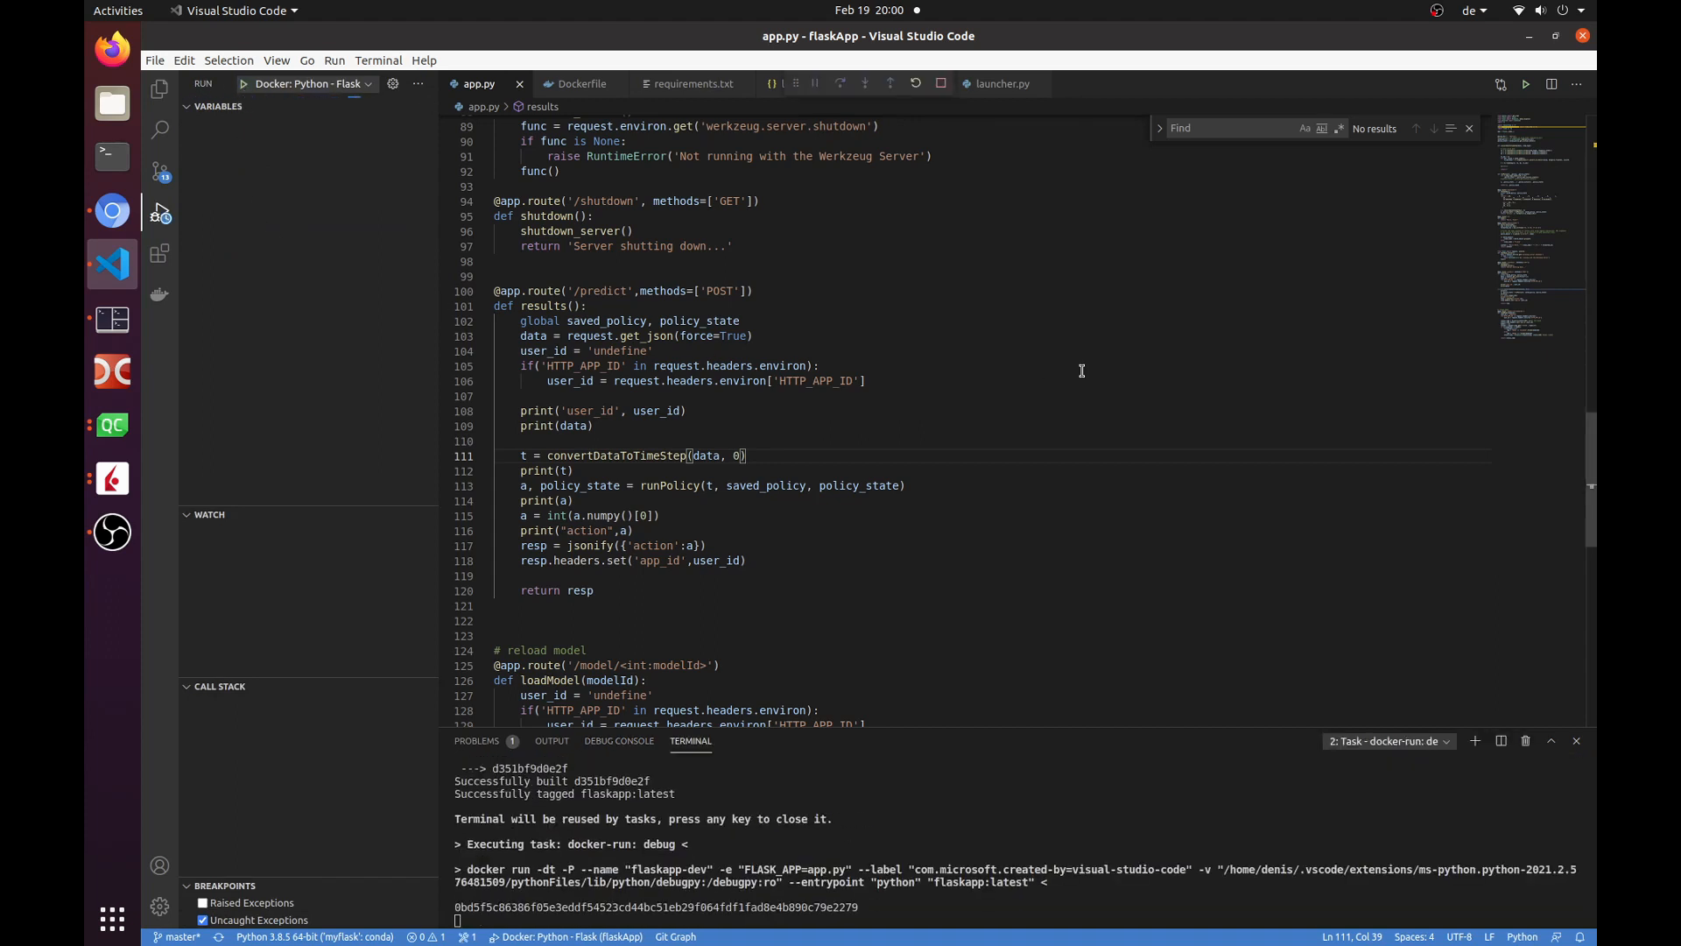
{"action": "left_click", "coordinate": [618, 739]}
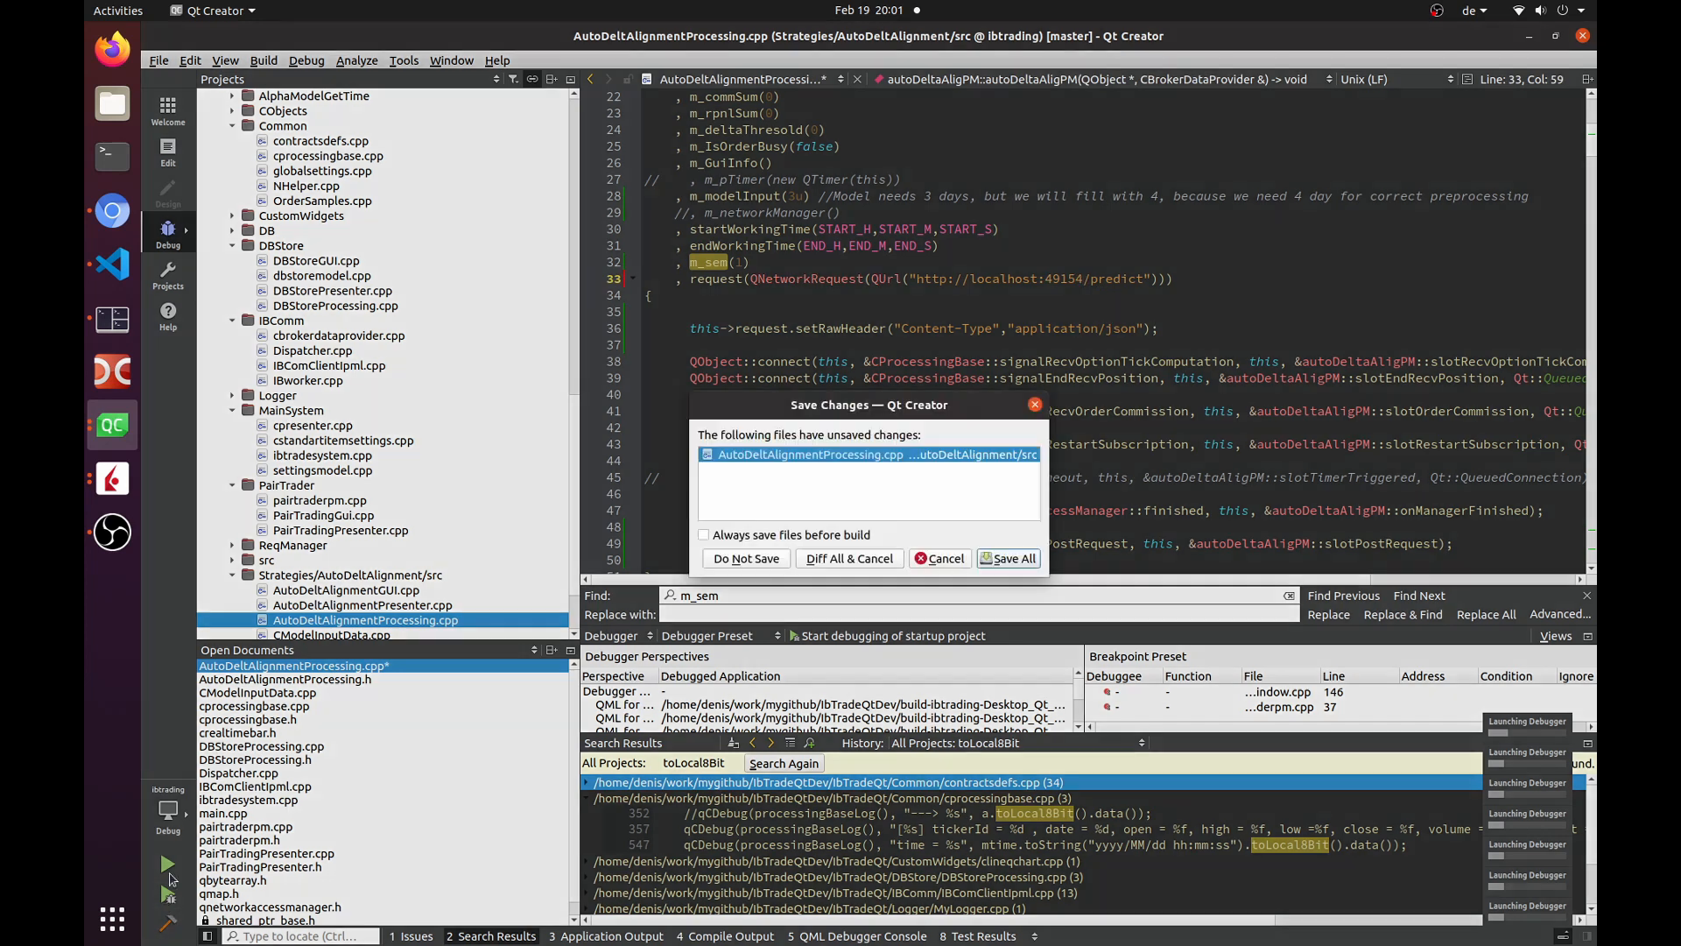
Save all modified files so the IB Trade debug run can launch
{"action": "left_click", "coordinate": [1009, 557]}
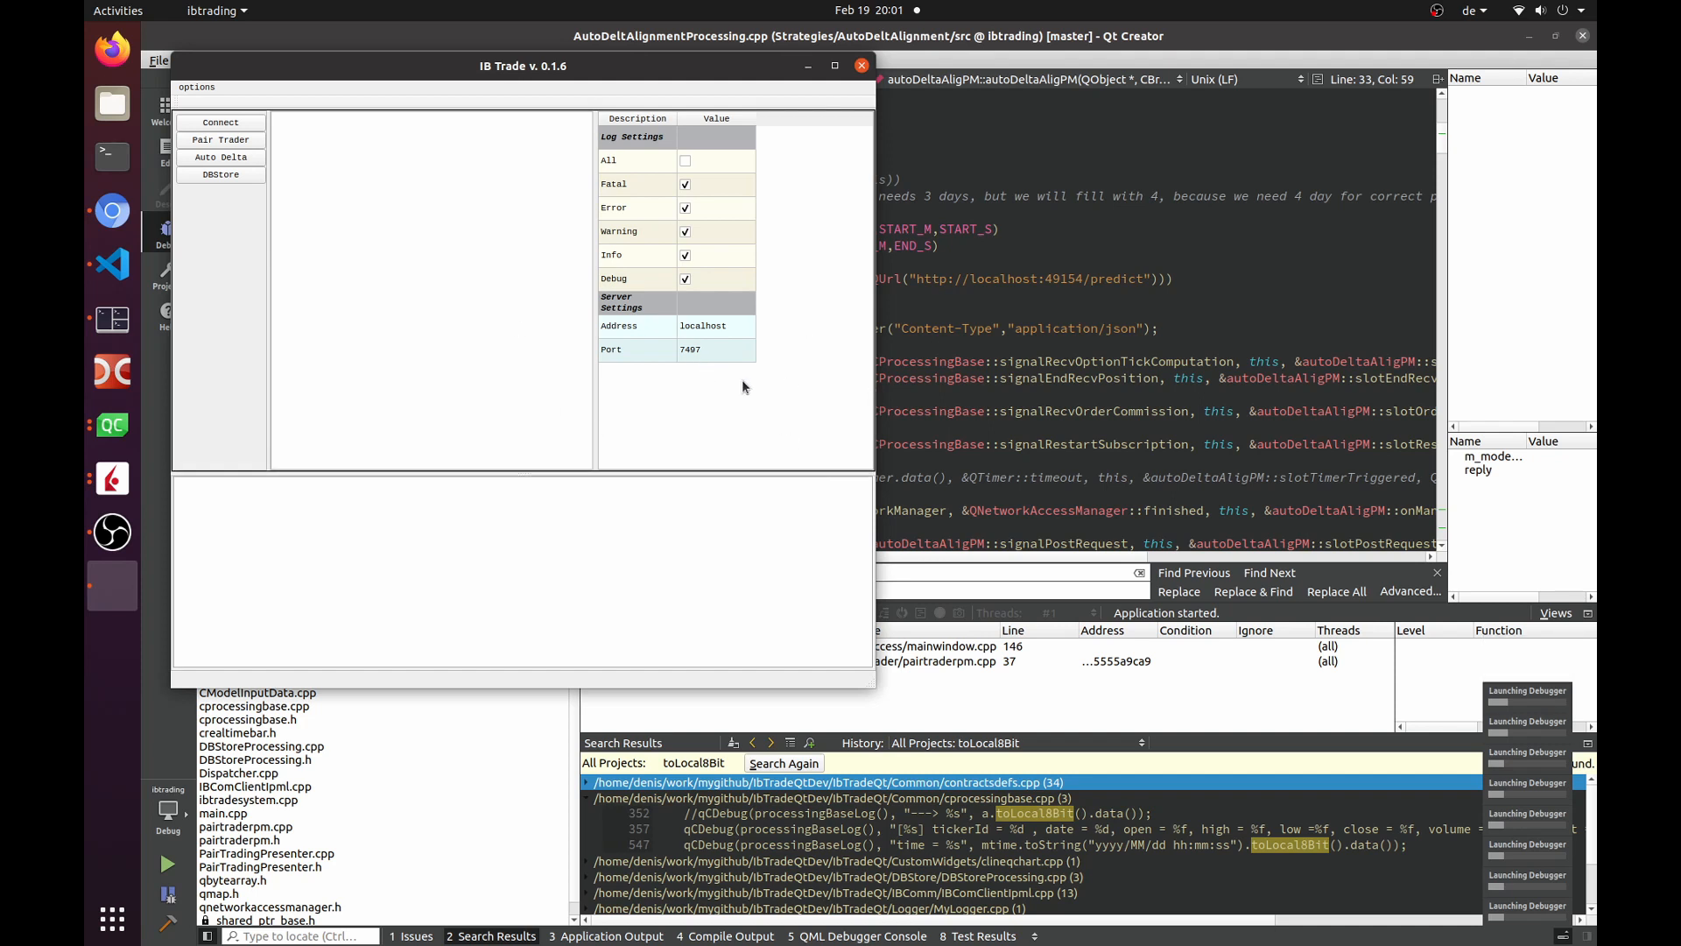
{"action": "mouse_move", "coordinate": [1501, 54]}
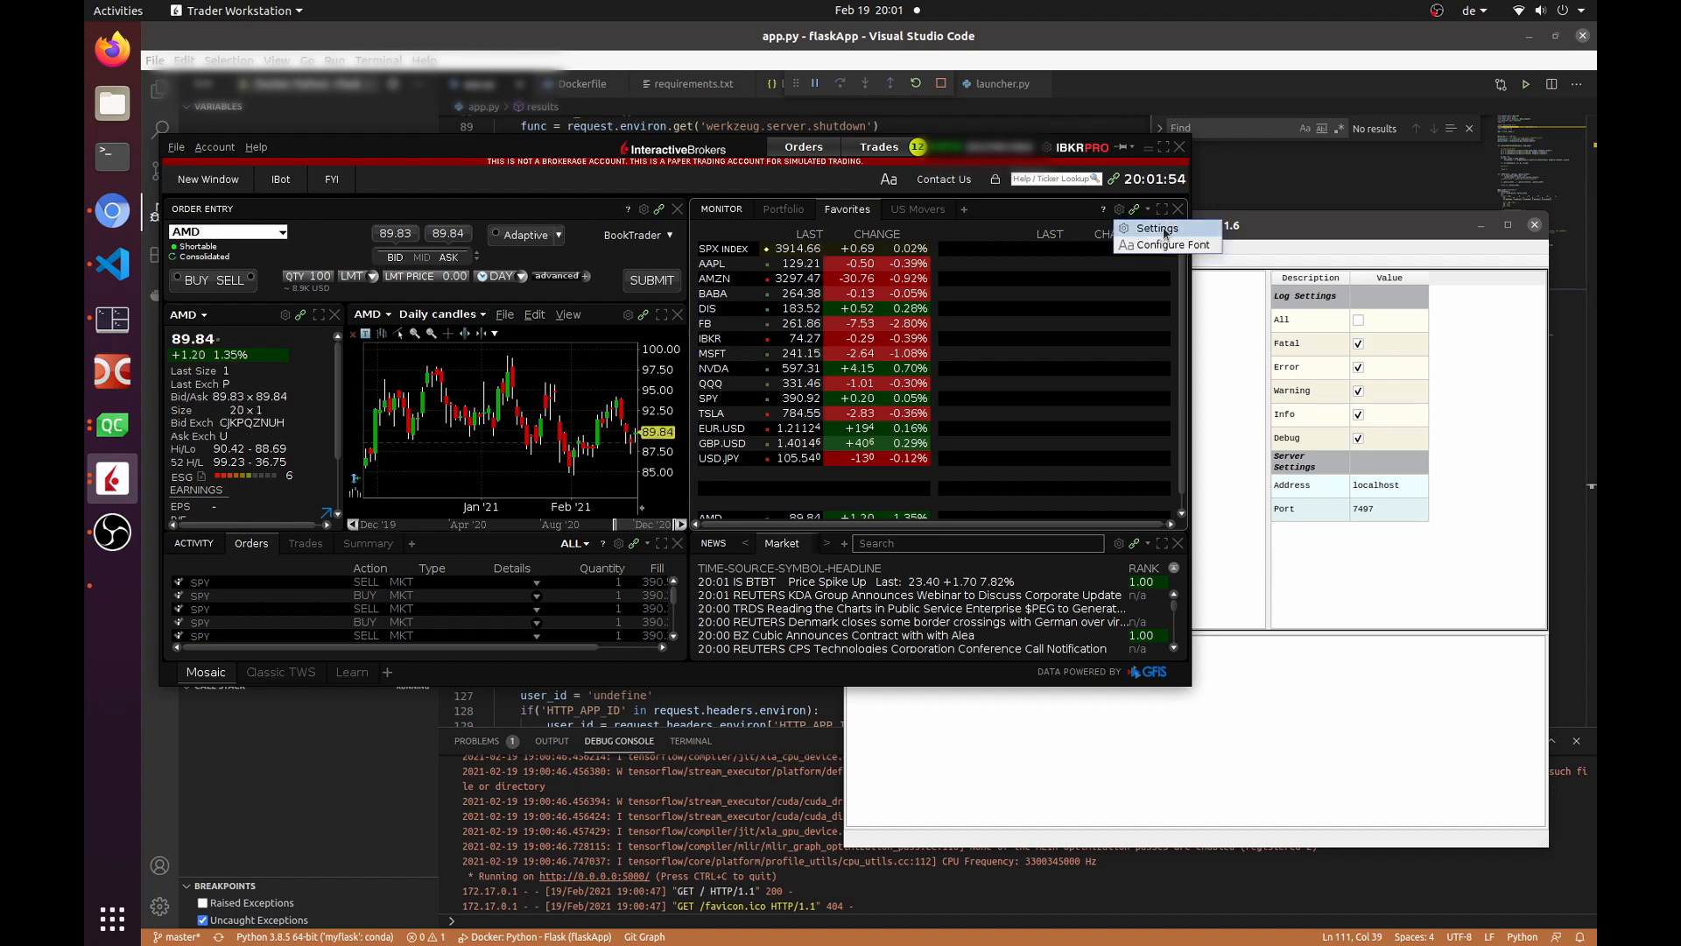
Connect the IB Trade client to Trader Workstation and bring up the SPY AutoDeltaHedge window
{"action": "left_click", "coordinate": [1156, 227]}
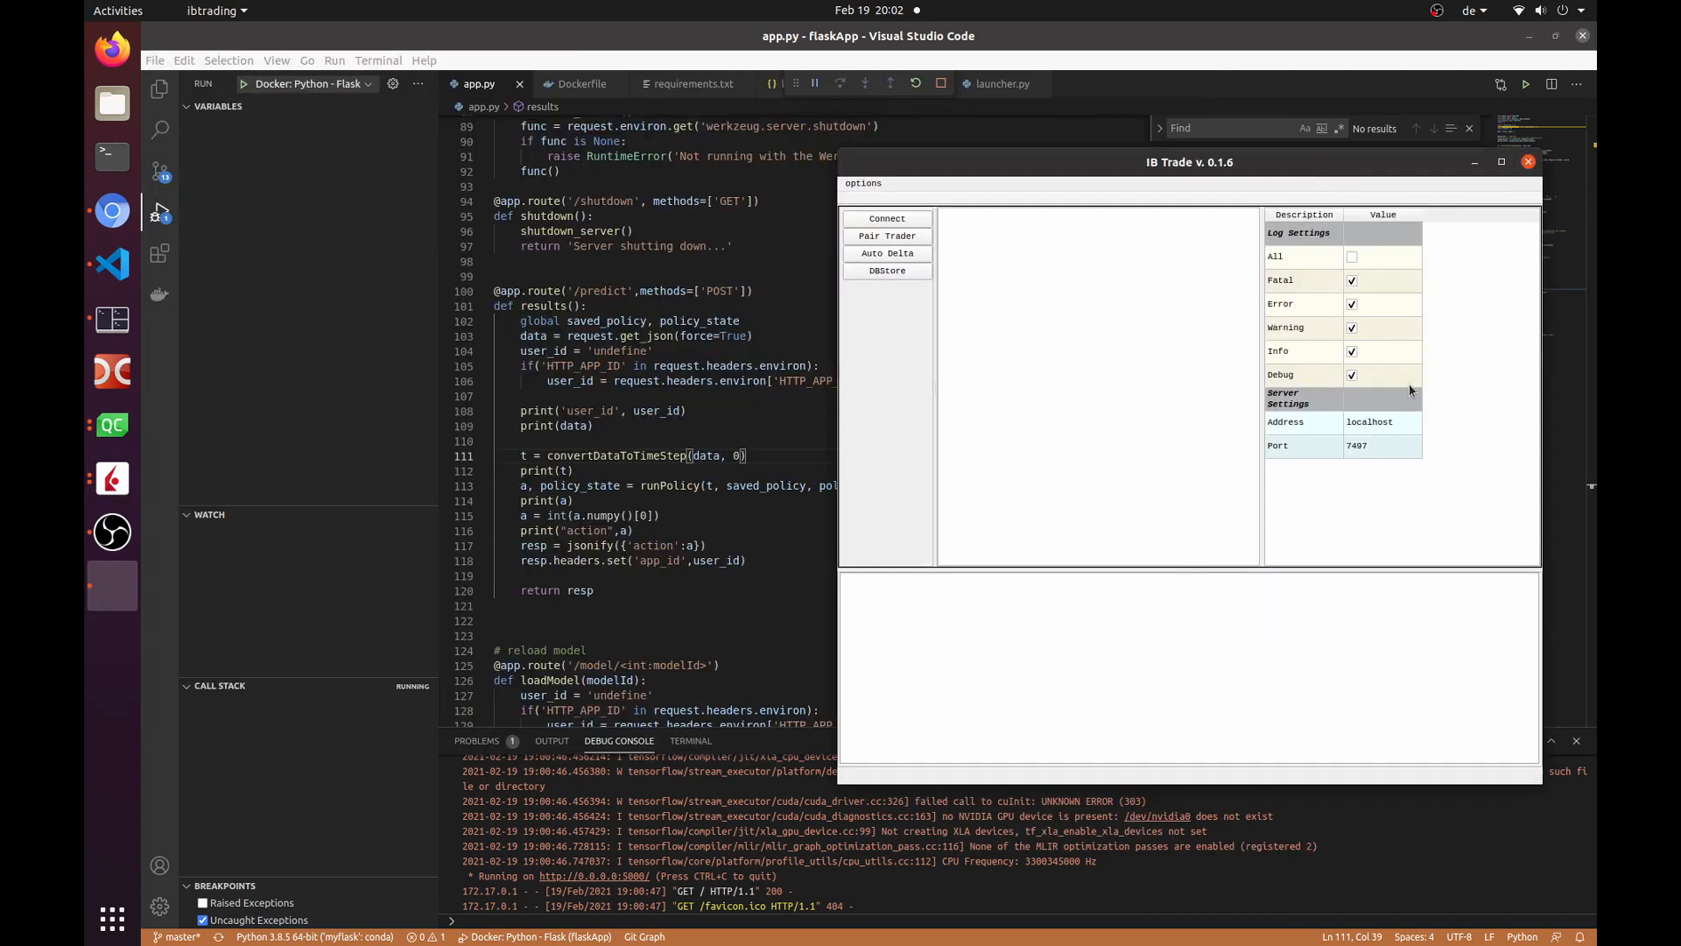
{"action": "left_click", "coordinate": [887, 219]}
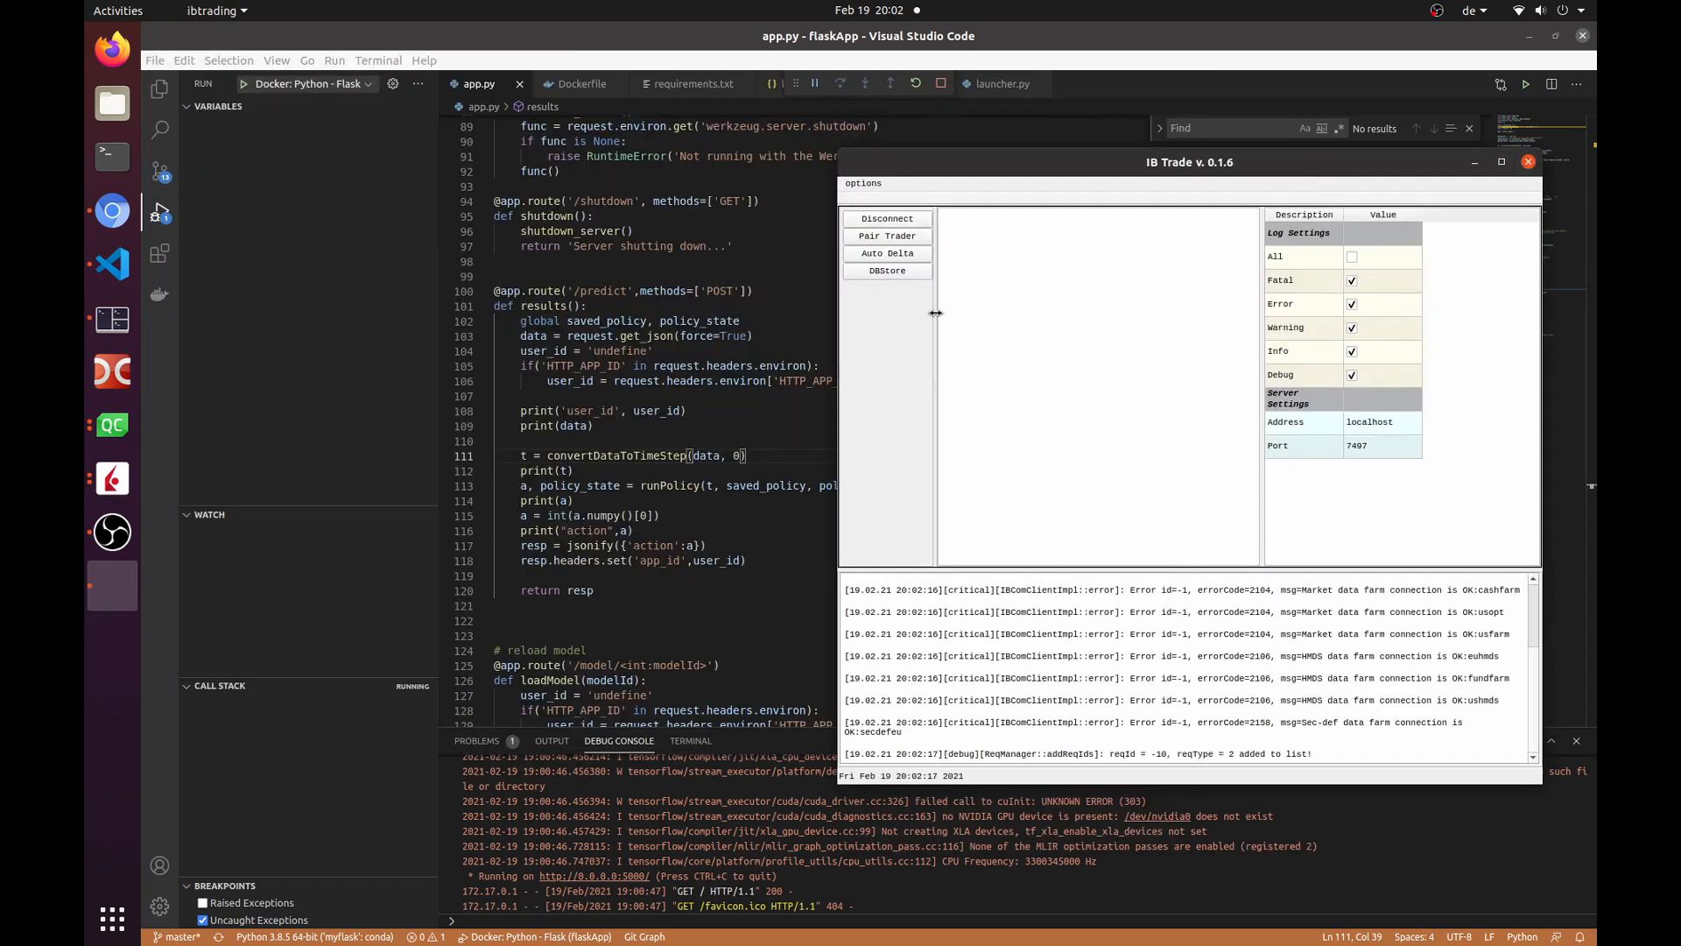
{"action": "left_click", "coordinate": [886, 252]}
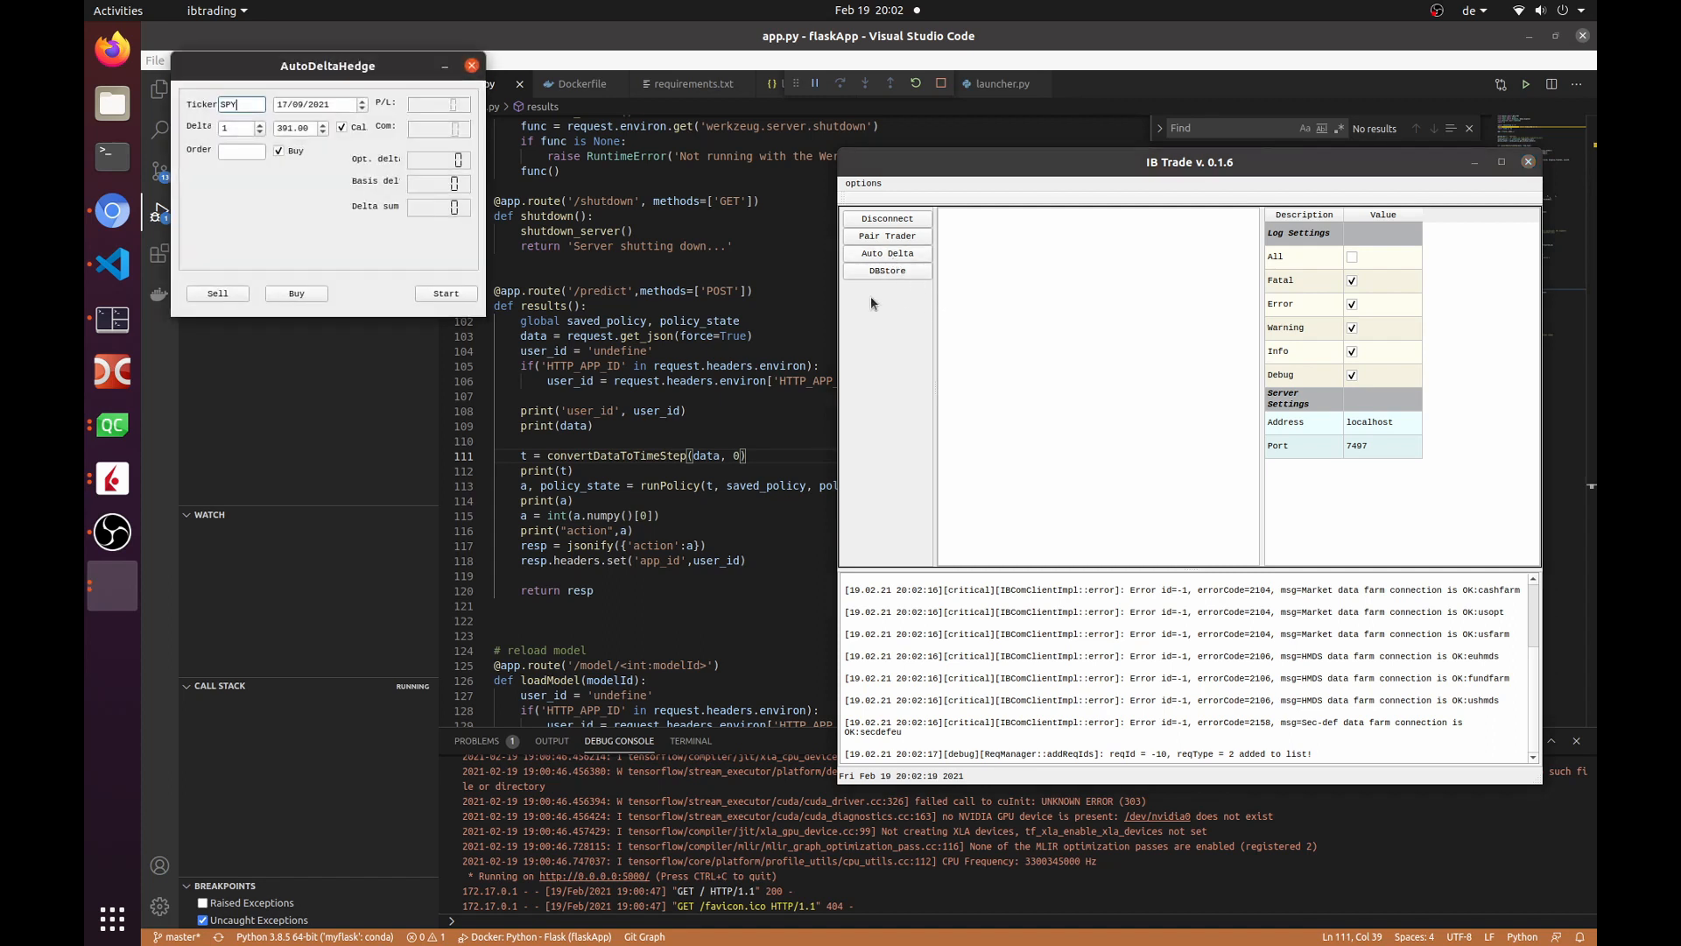
Centre the AutoDeltaHedge window, start hedging on SPY, and disable Warning log messages
{"action": "left_click_drag", "start_coordinate": [328, 65], "coordinate": [1048, 322]}
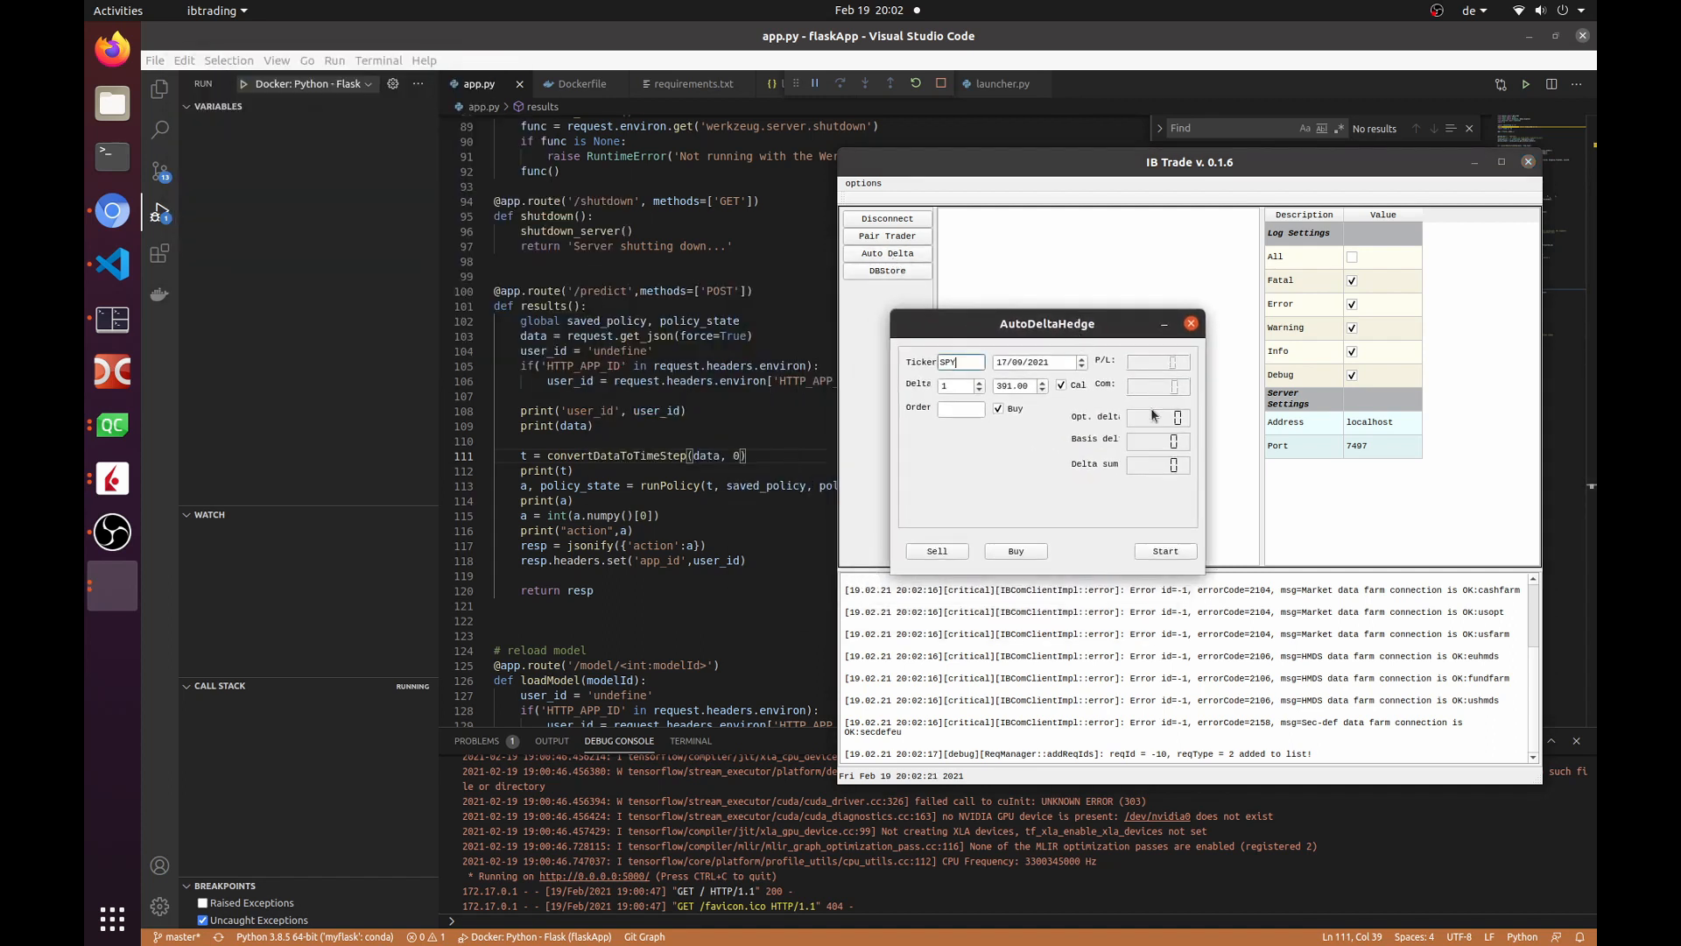
{"action": "left_click", "coordinate": [1165, 550]}
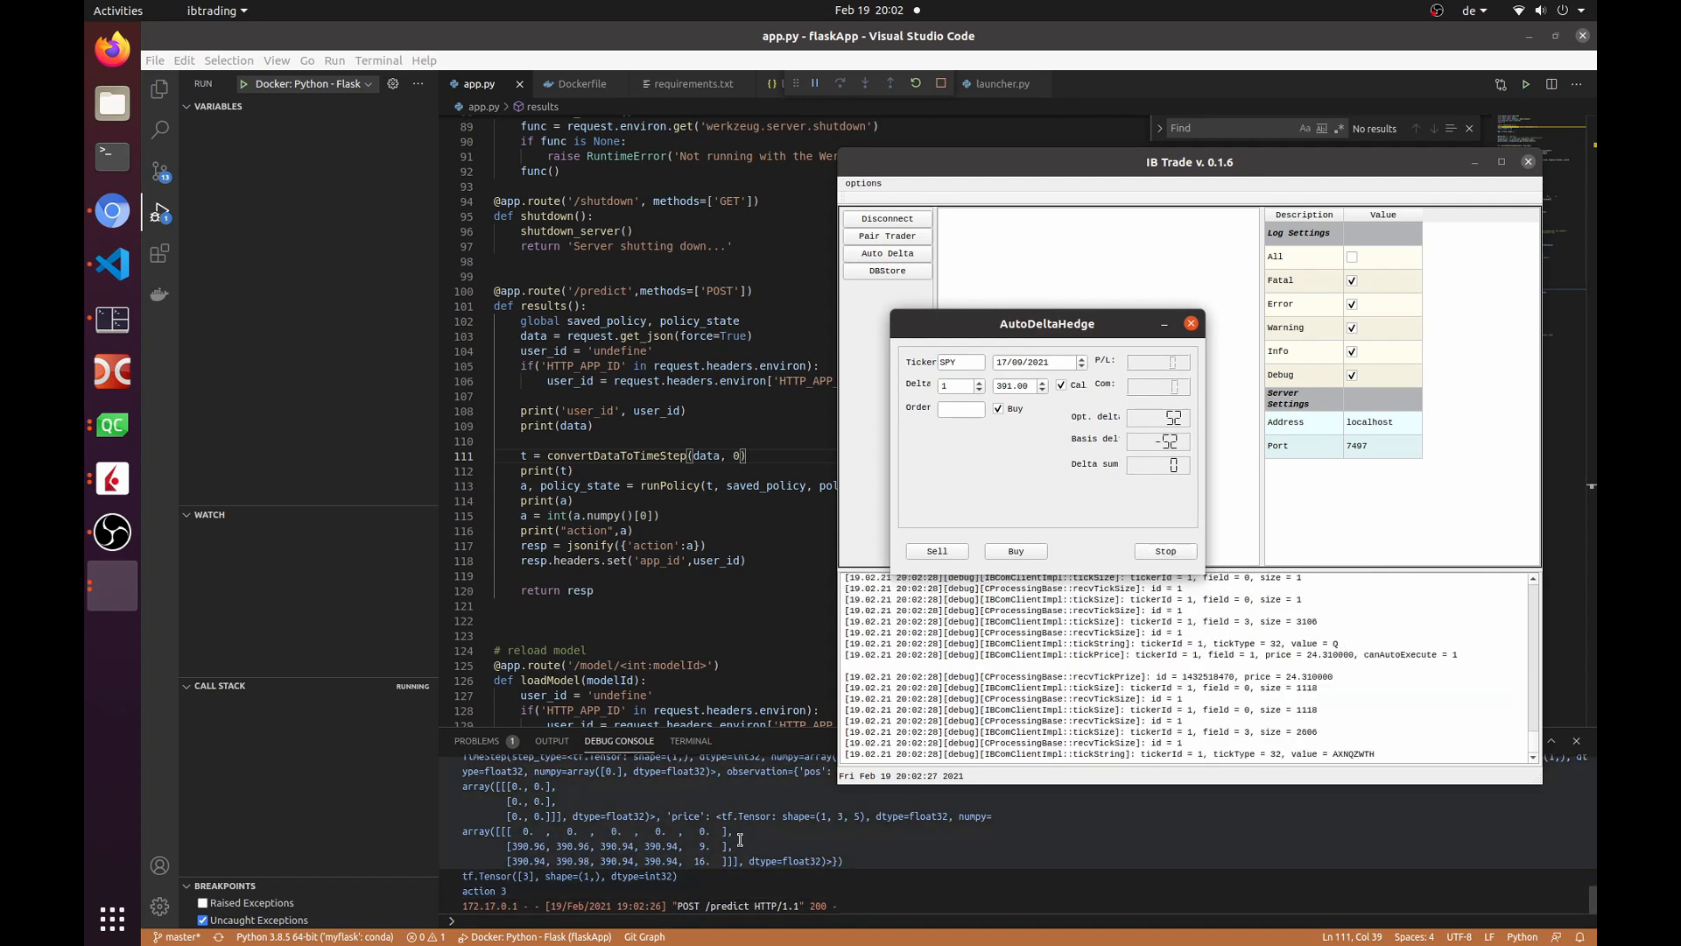
{"action": "left_click", "coordinate": [1187, 322]}
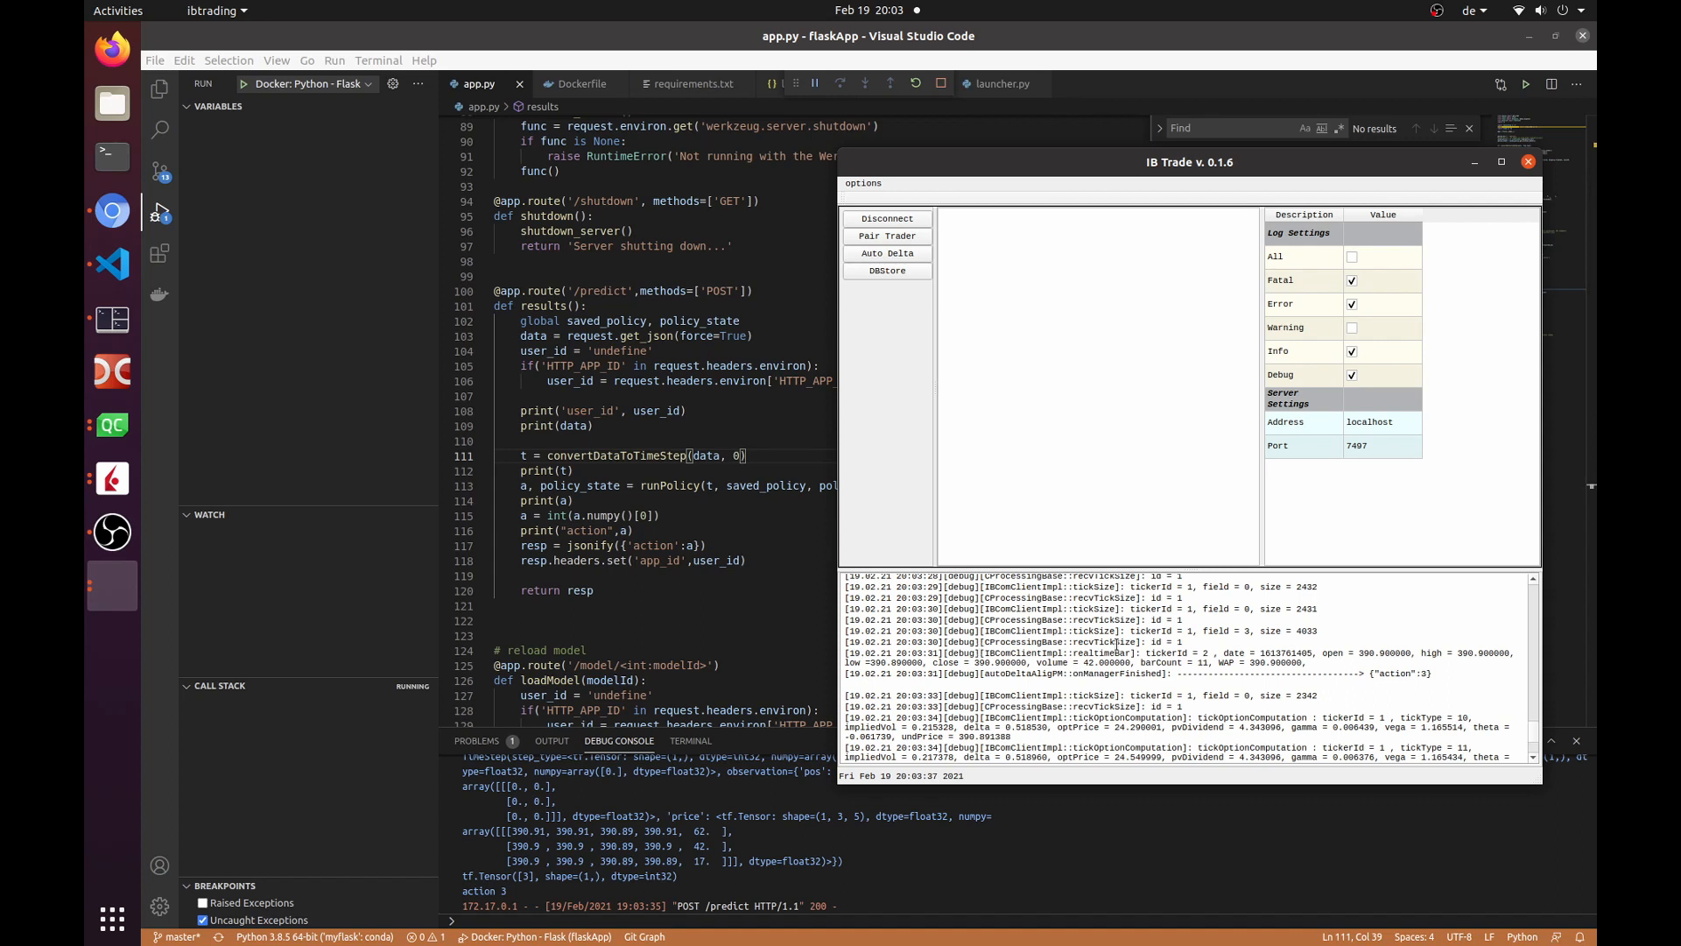